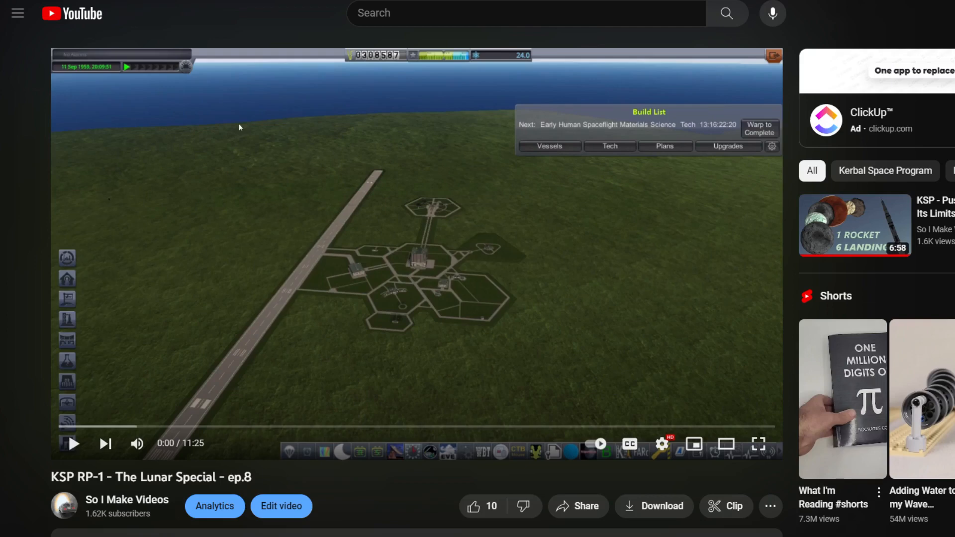
Step: Start playing the 'KSP RP-1 - The Lunar Special - ep.8' video
click(758, 445)
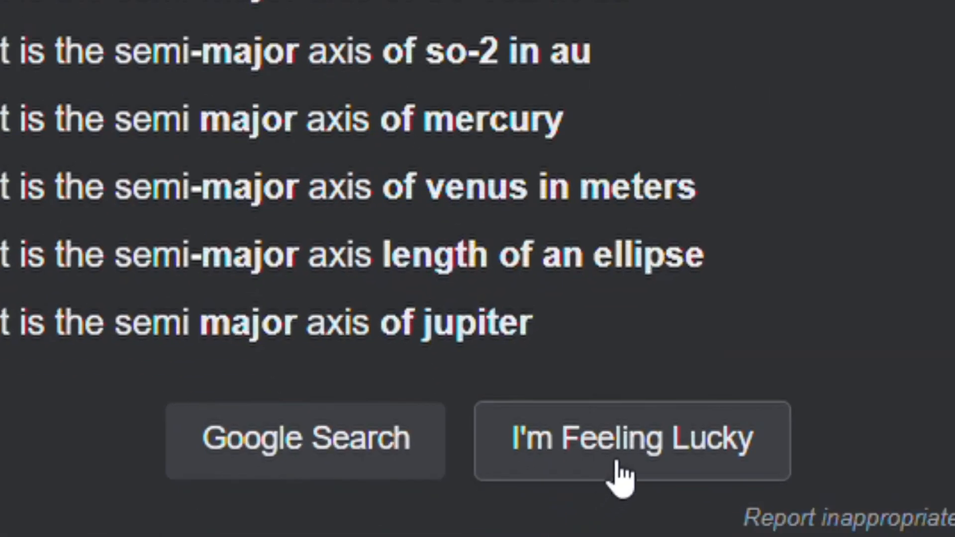
Step: Run the Google search for the planet's semi-major axis
click(630, 439)
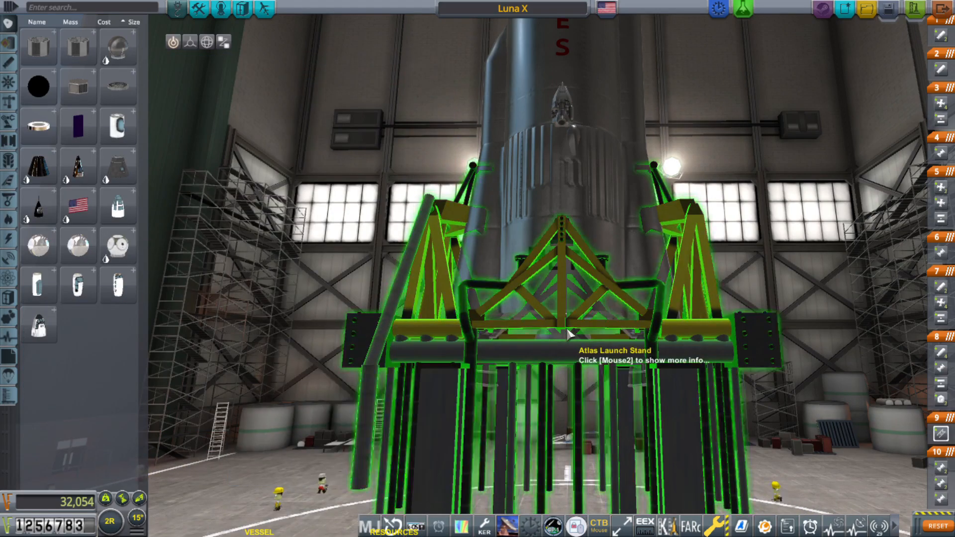
Step: From the Atlas Launch Stand's details, purchase all toolings for 147,427 funds
right_click(570, 347)
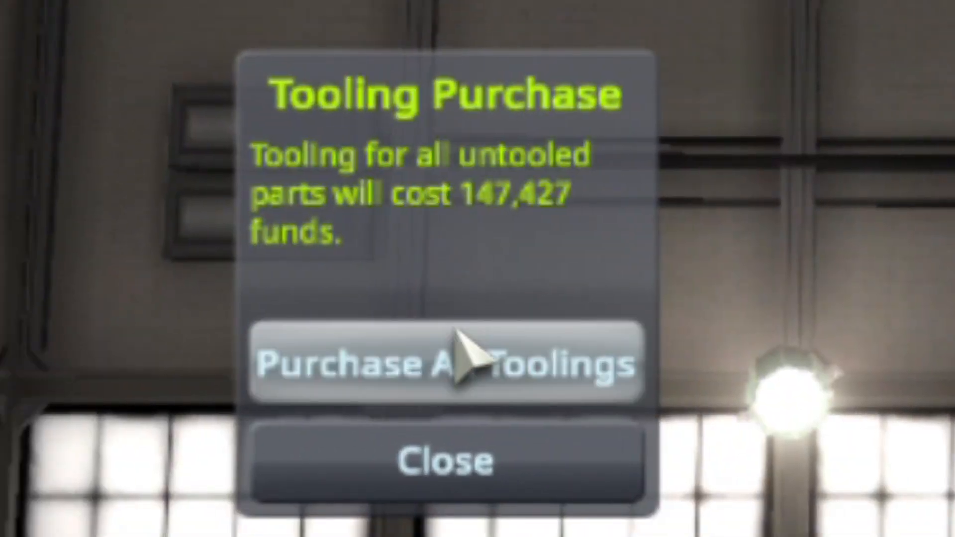
click(444, 367)
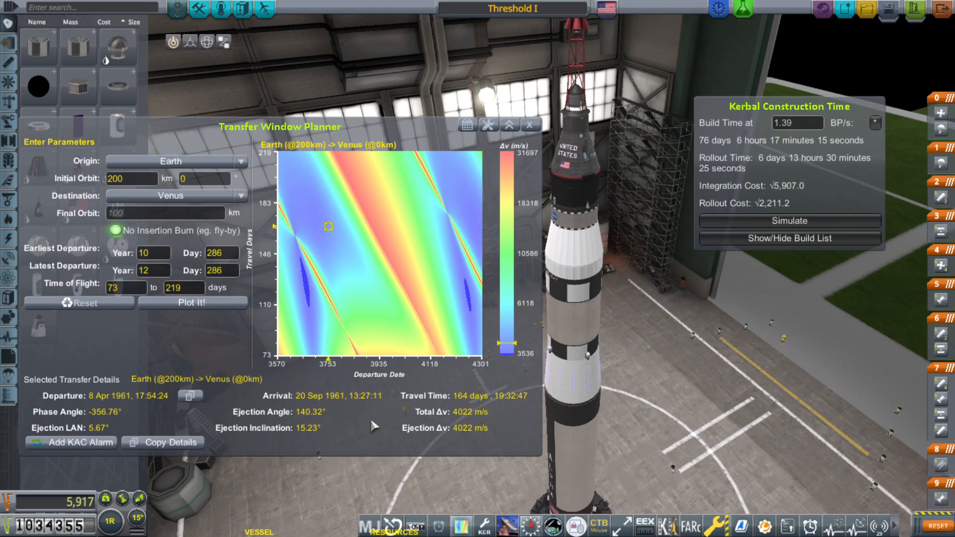
Step: Close the Earth-to-Venus transfer planner and add Threshold I to the build list
click(529, 137)
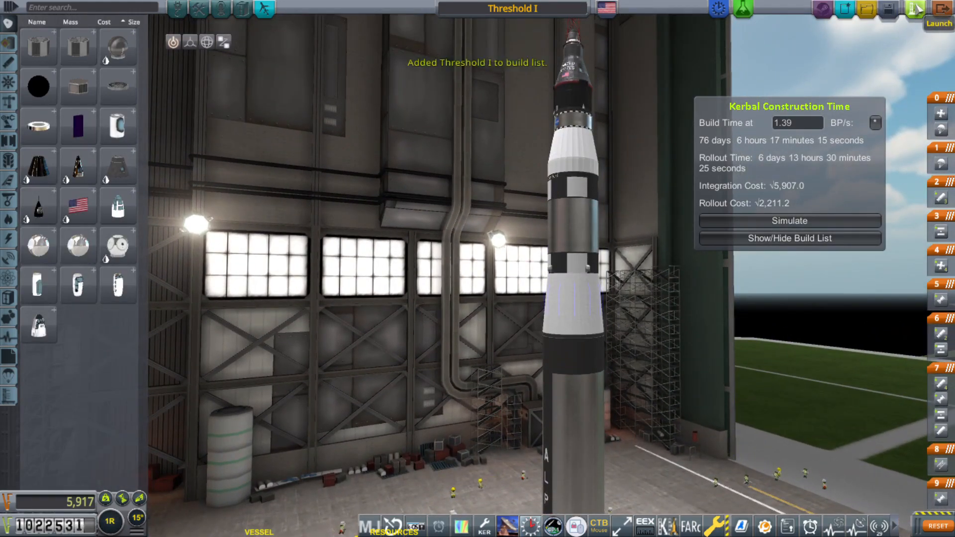
click(940, 11)
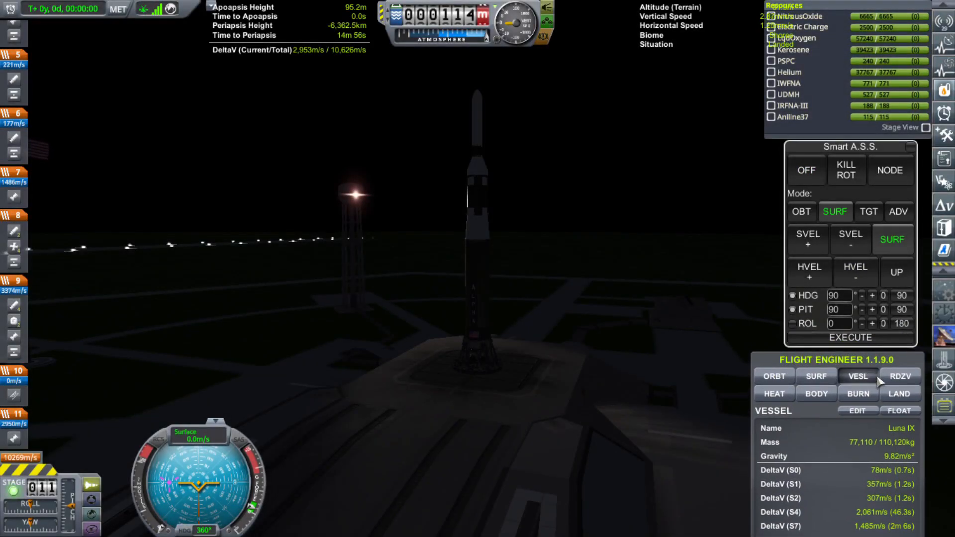
Step: Show Luna IX's per-stage delta-v in the Flight Engineer VESL view
click(900, 390)
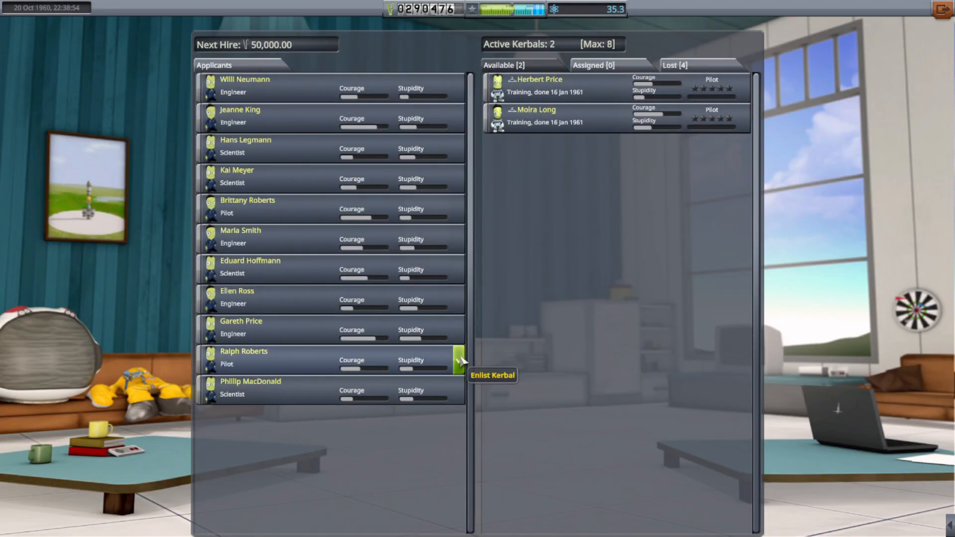
Step: Enlist Ralph Roberts as a pilot and acknowledge the retirement date notice
click(457, 361)
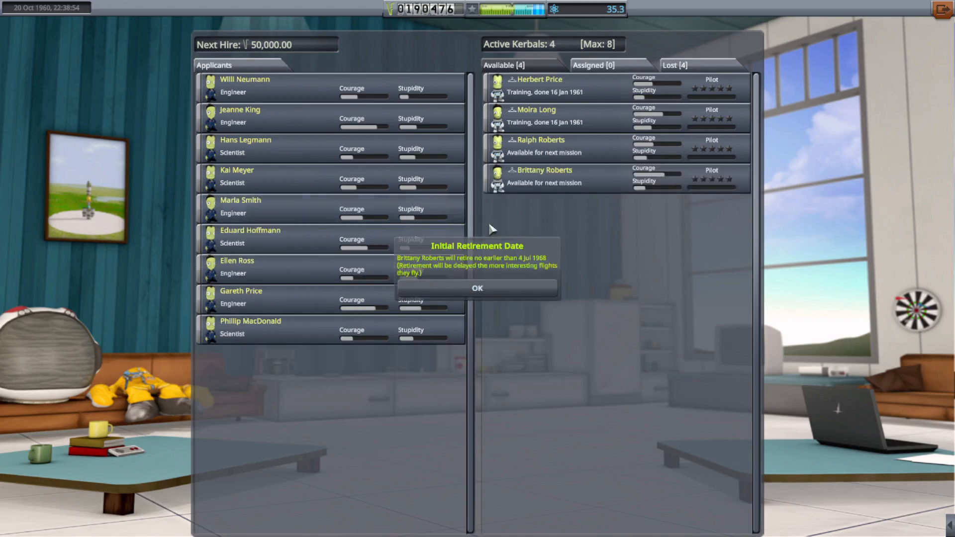
click(476, 288)
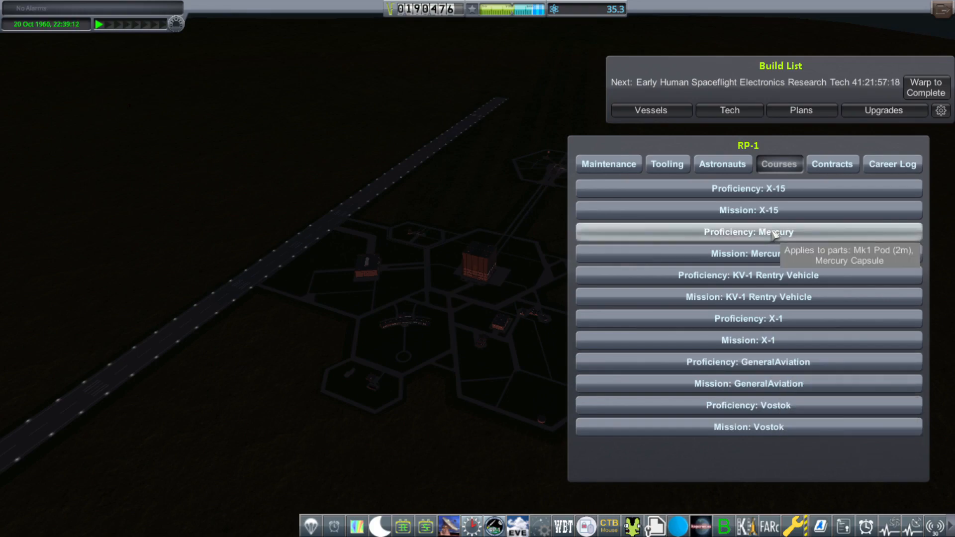
Step: Select Proficiency: Mercury, warp to its completion on 16 Jan 1961 and dismiss the alarm
click(749, 233)
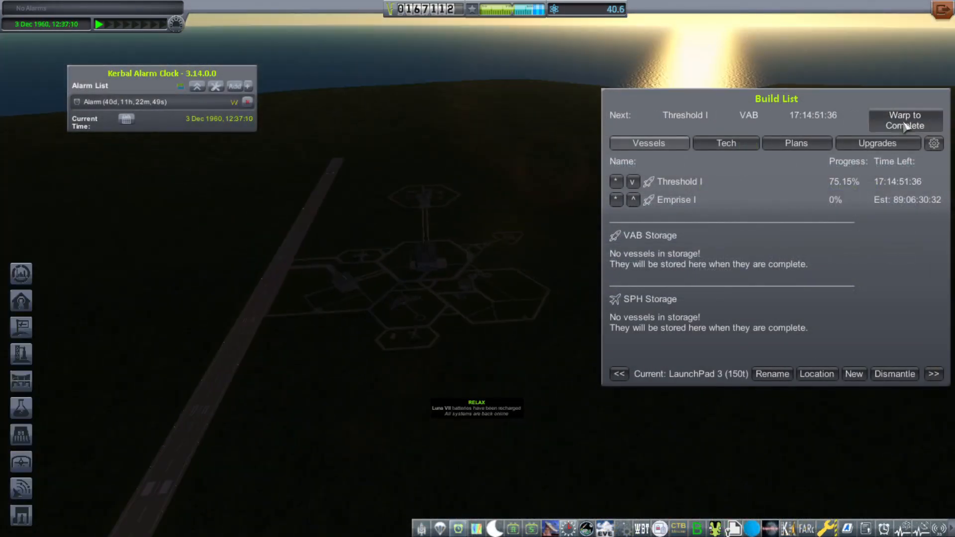
click(911, 121)
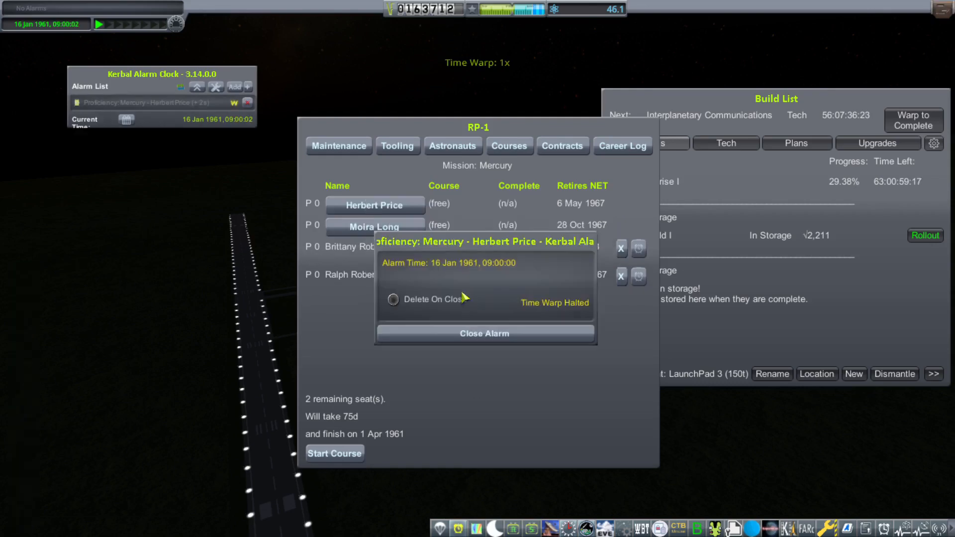
click(485, 333)
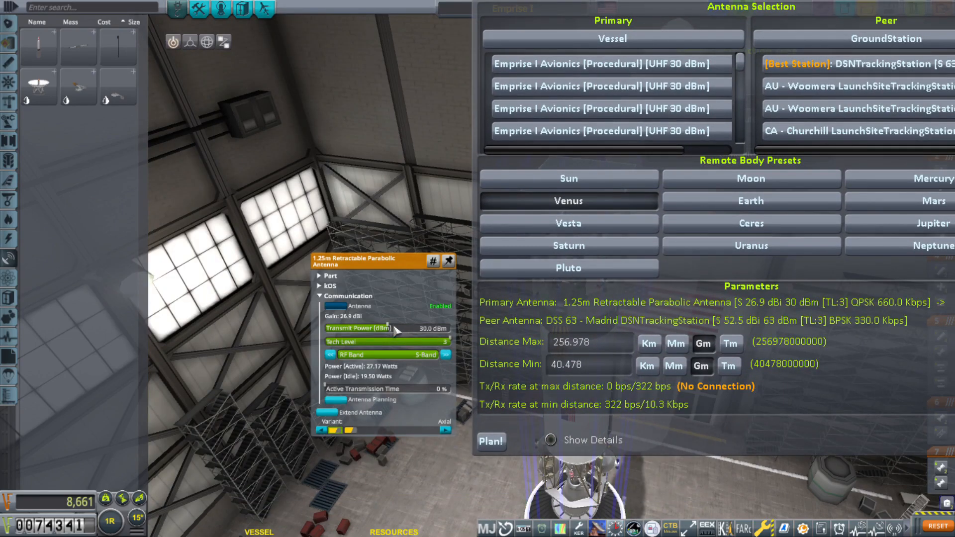
Step: Raise the 1.25m dish antenna's transmit power for the Venus link
drag(395, 329, 427, 328)
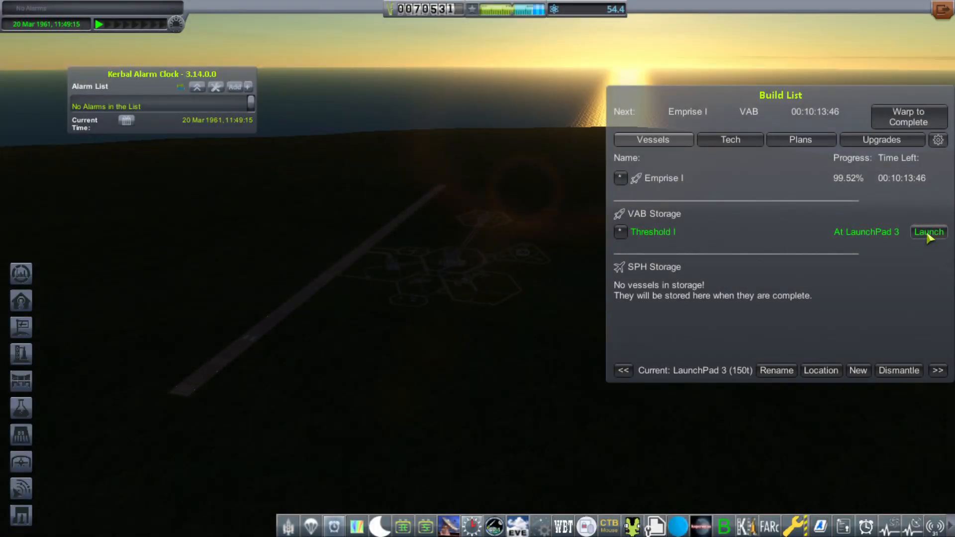
Step: Launch the stored Threshold I from VAB Storage, bringing up crew selection
click(929, 232)
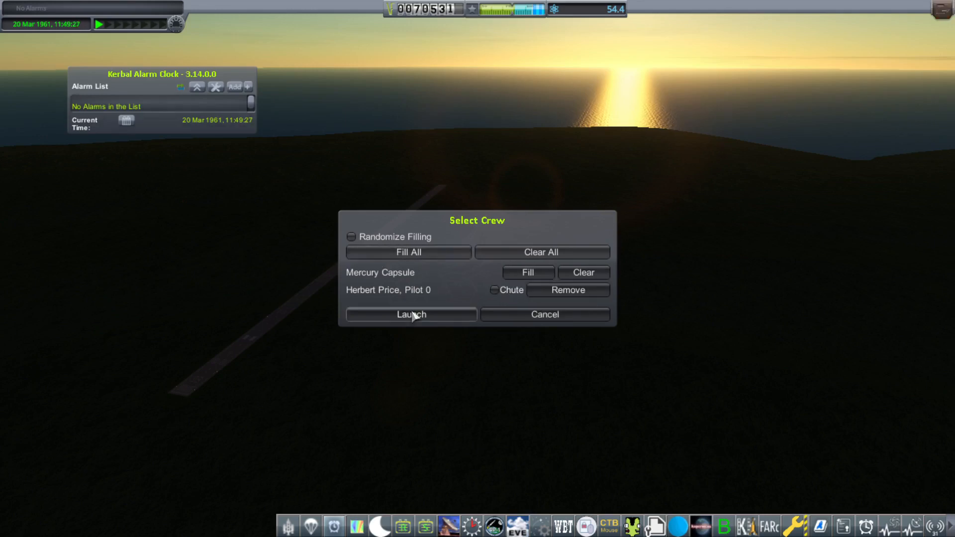
Step: Confirm Herbert Price as pilot and launch the Threshold I flight
click(411, 314)
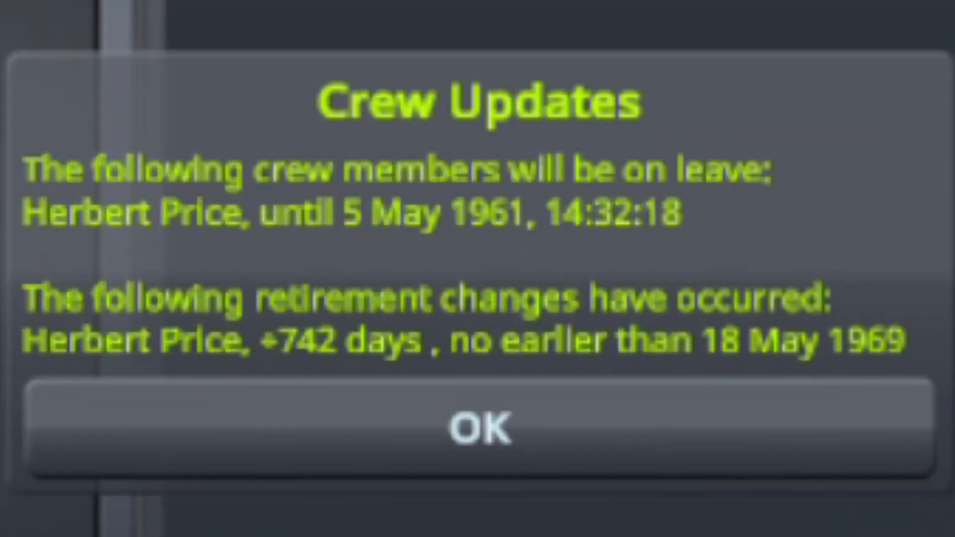
Step: Dismiss the Crew Updates notice before upgrading the Tracking Station
click(481, 428)
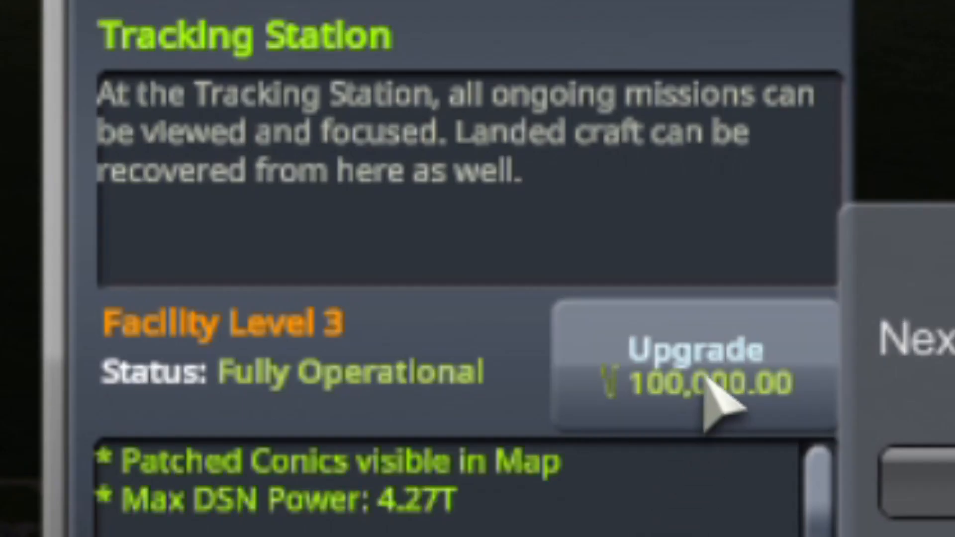
mouse_move(717, 404)
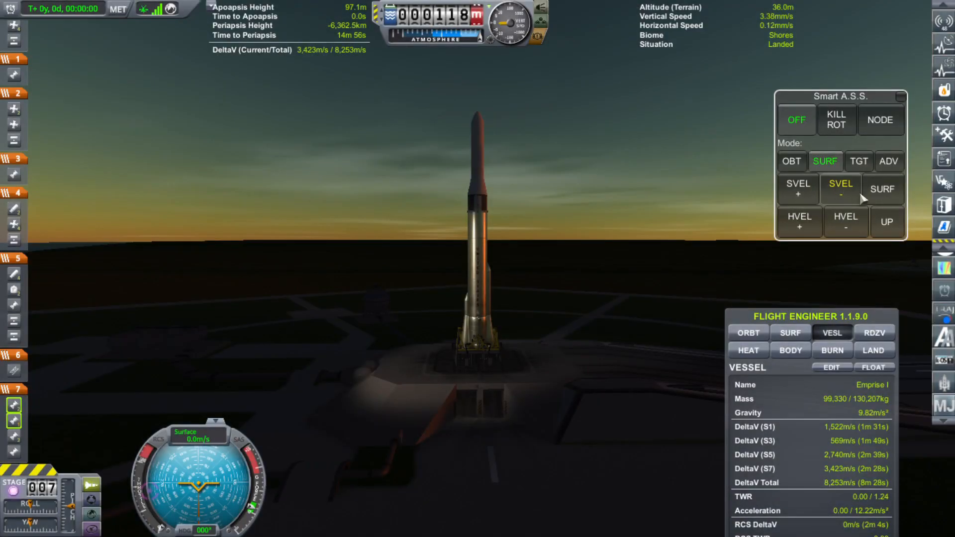
Step: Hold a surface-relative heading with Smart A.S.S., lower the pitch and stage Emprise I through ascent
click(881, 189)
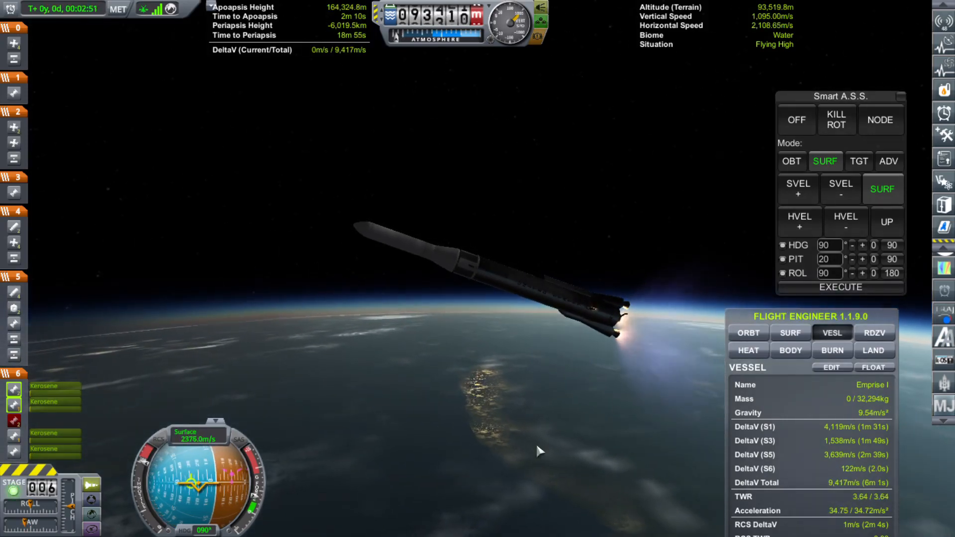
click(850, 260)
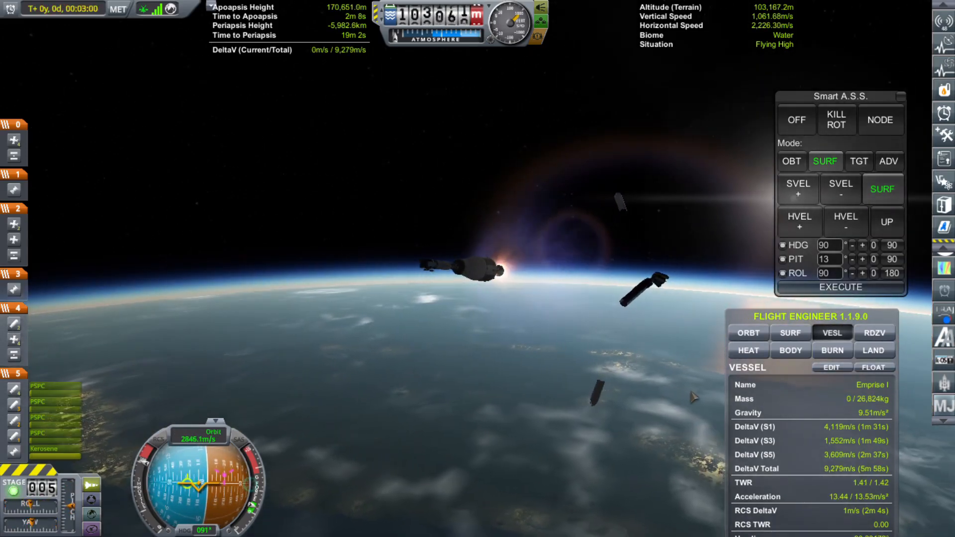
click(792, 162)
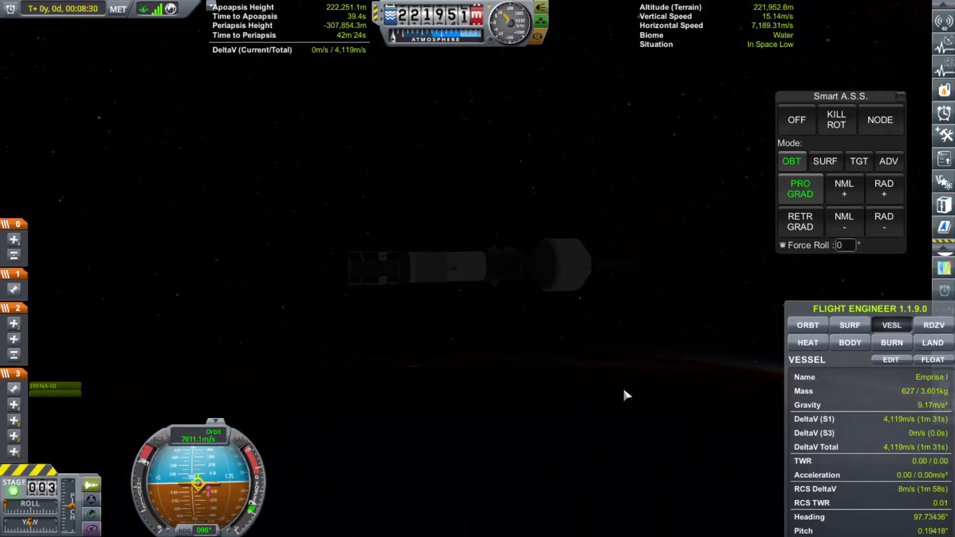
mouse_move(635, 388)
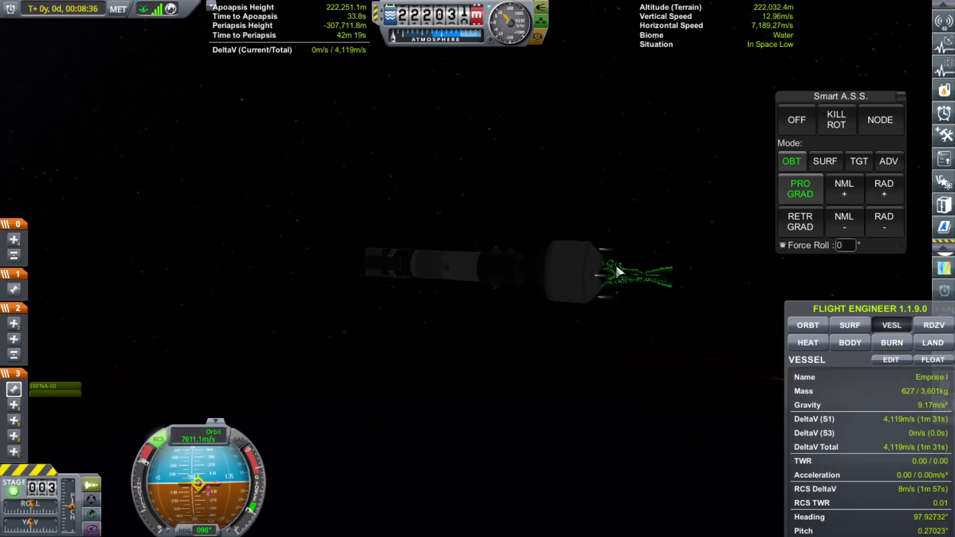
Step: Bring up the upper stage's part settings while pointing Emprise I prograde
right_click(618, 279)
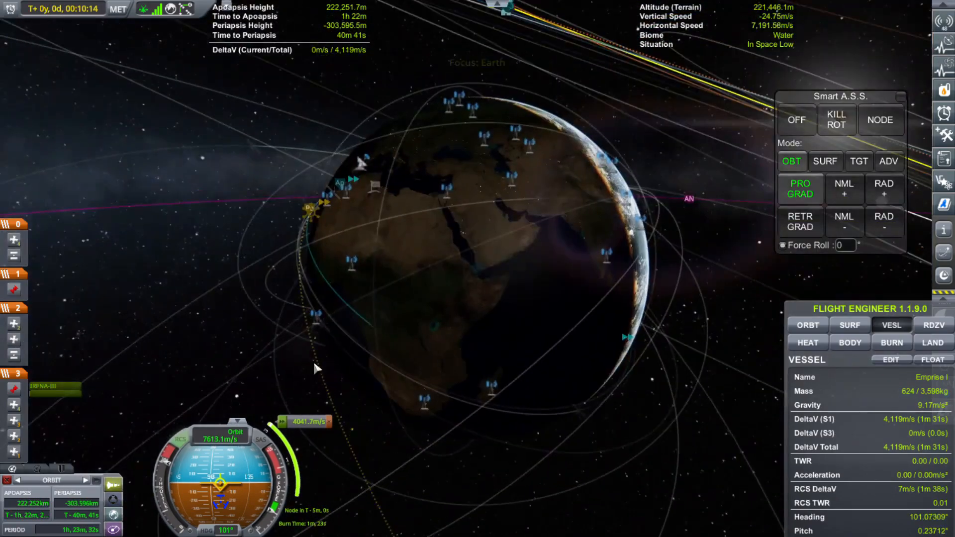
Step: Inspect Emprise I's trajectory and maneuver node in Map view, then separate the payload
click(476, 268)
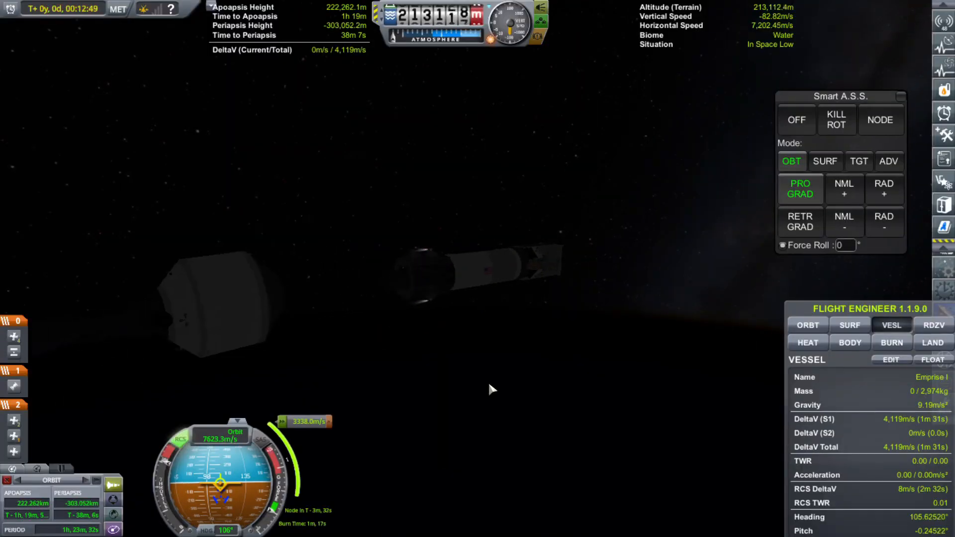
click(421, 281)
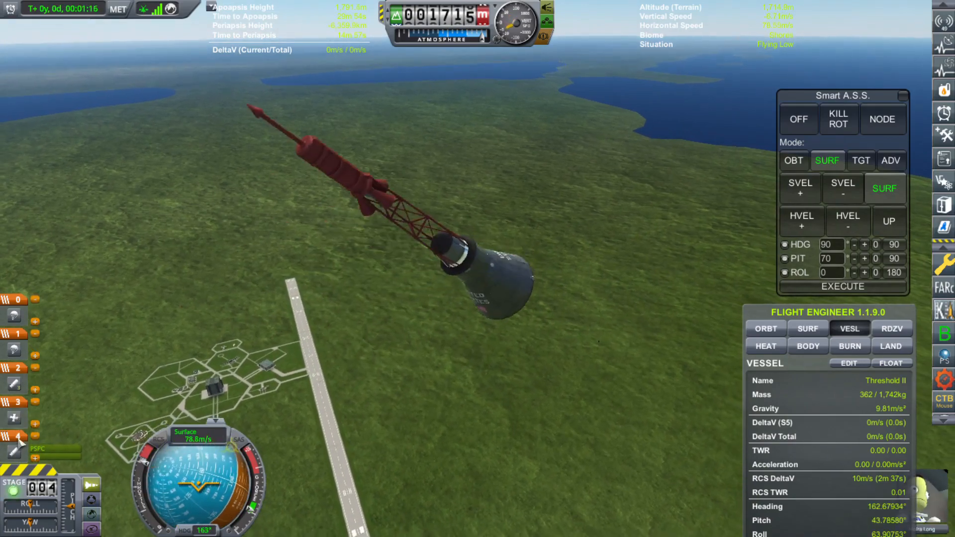
Step: Jettison the launch escape tower from the Threshold II Mercury capsule with the stage key
key(space)
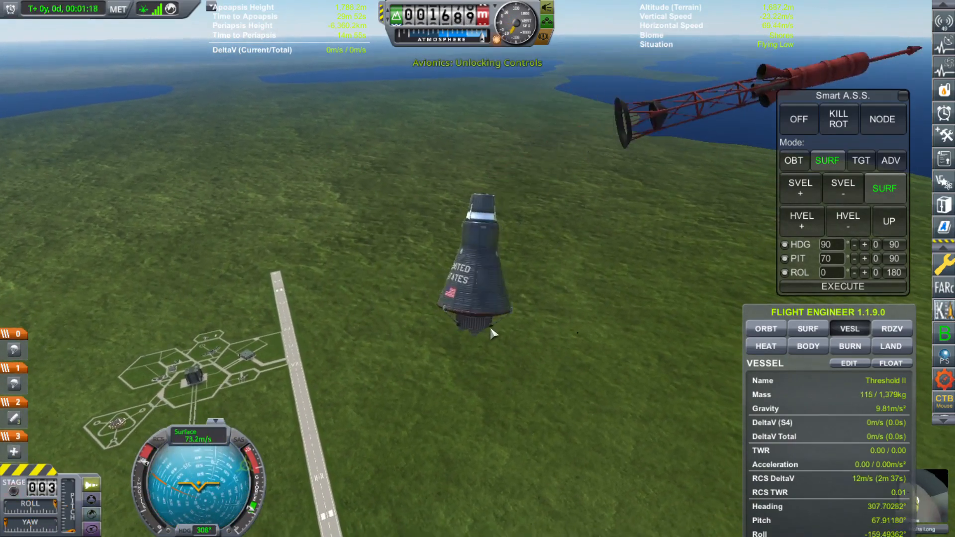